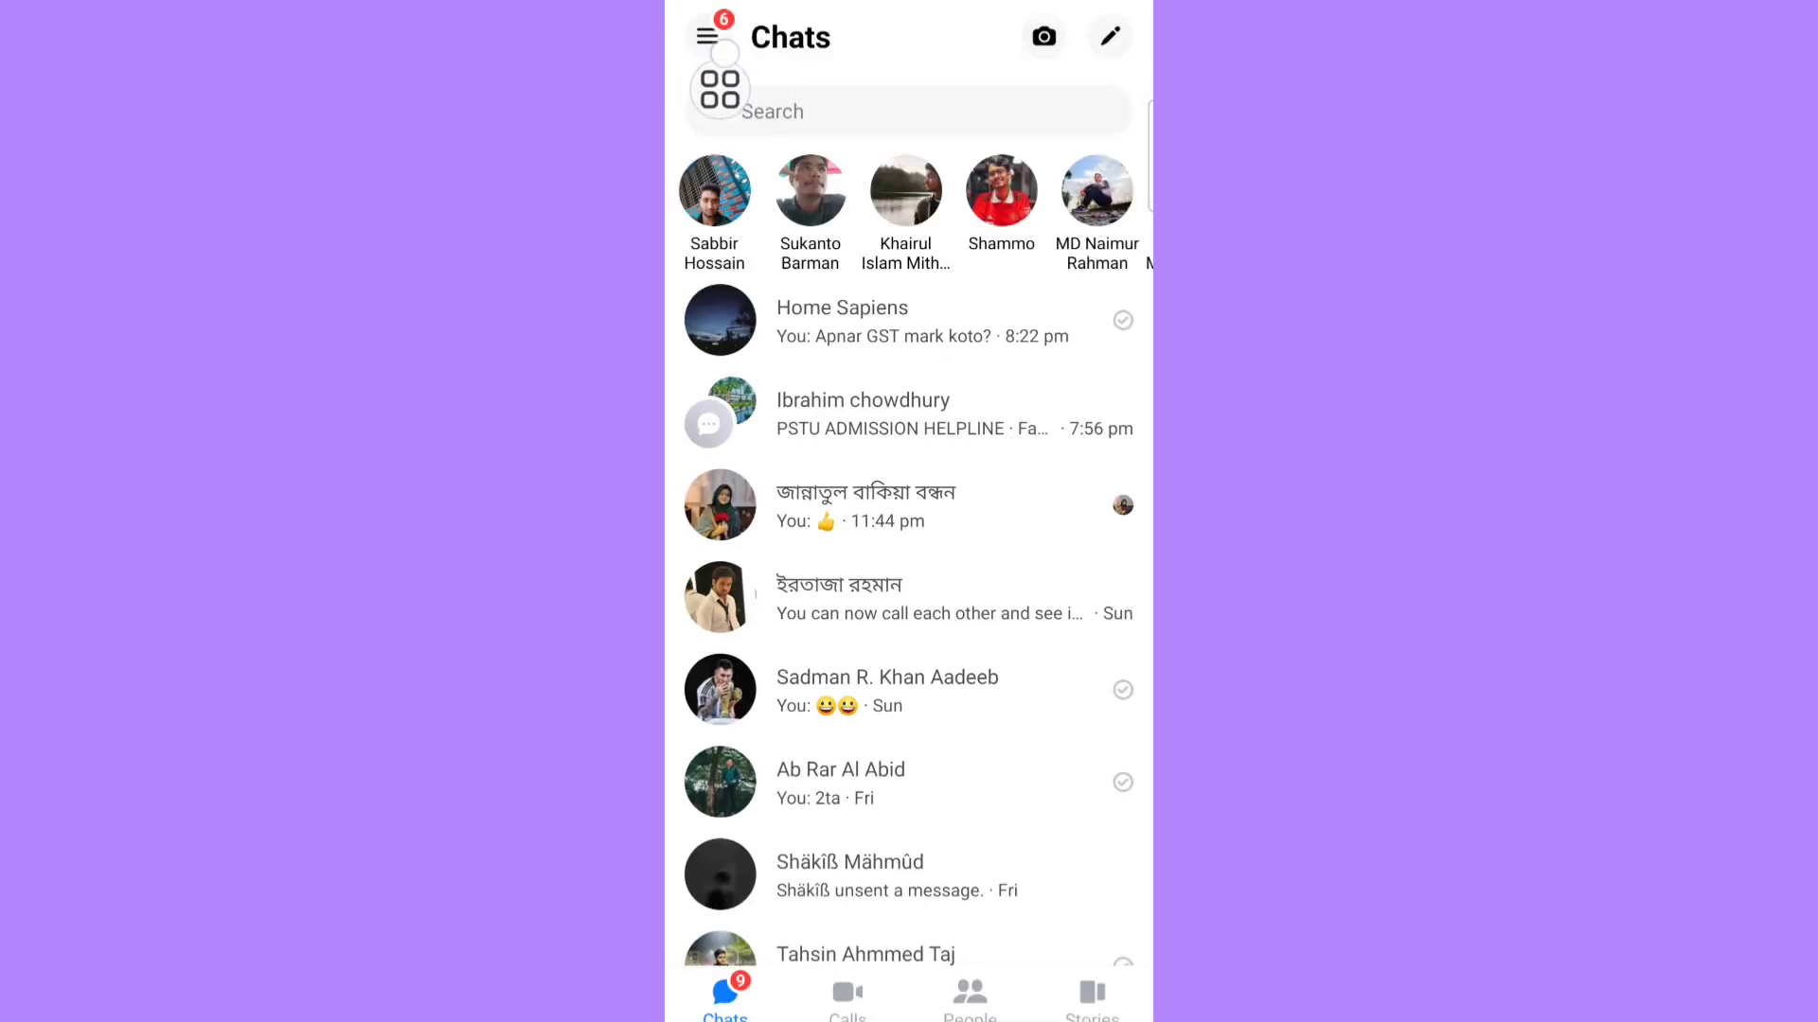
Step: Go to the profile settings page and scroll to the Account section
{"action": "left_click", "coordinate": [706, 36]}
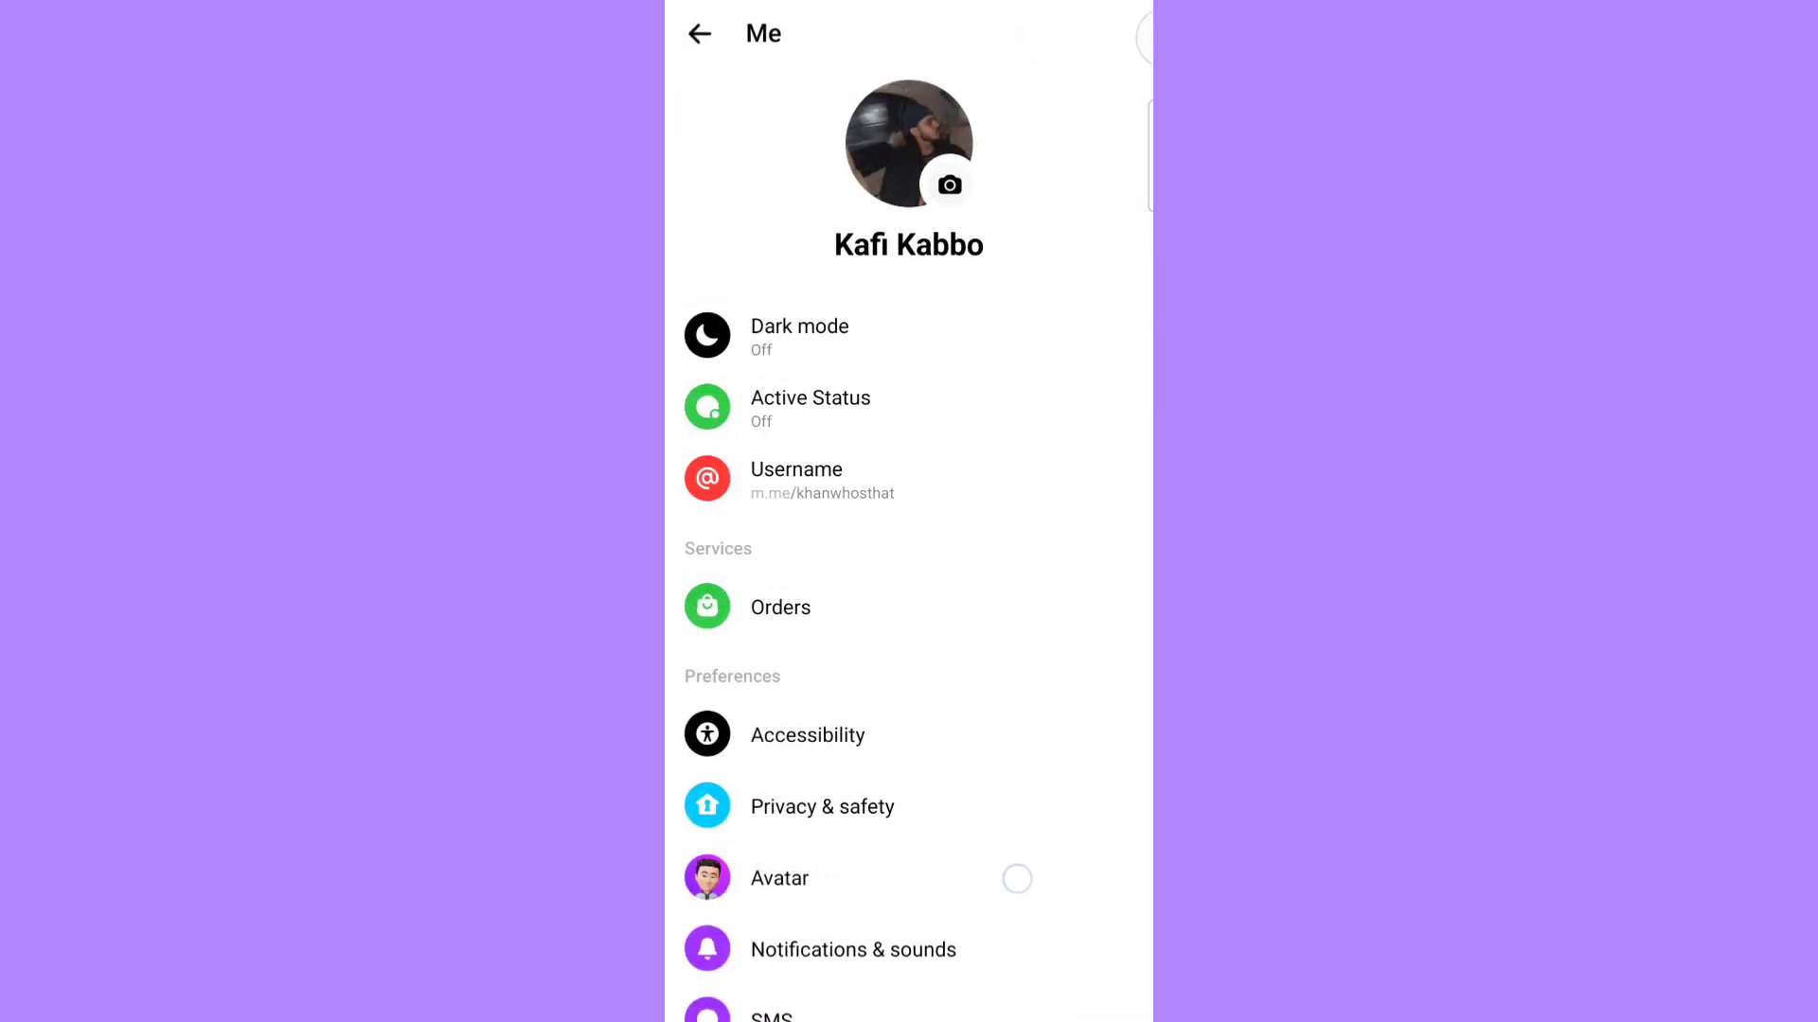
{"action": "scroll", "scroll_direction": "down", "scroll_amount": 3}
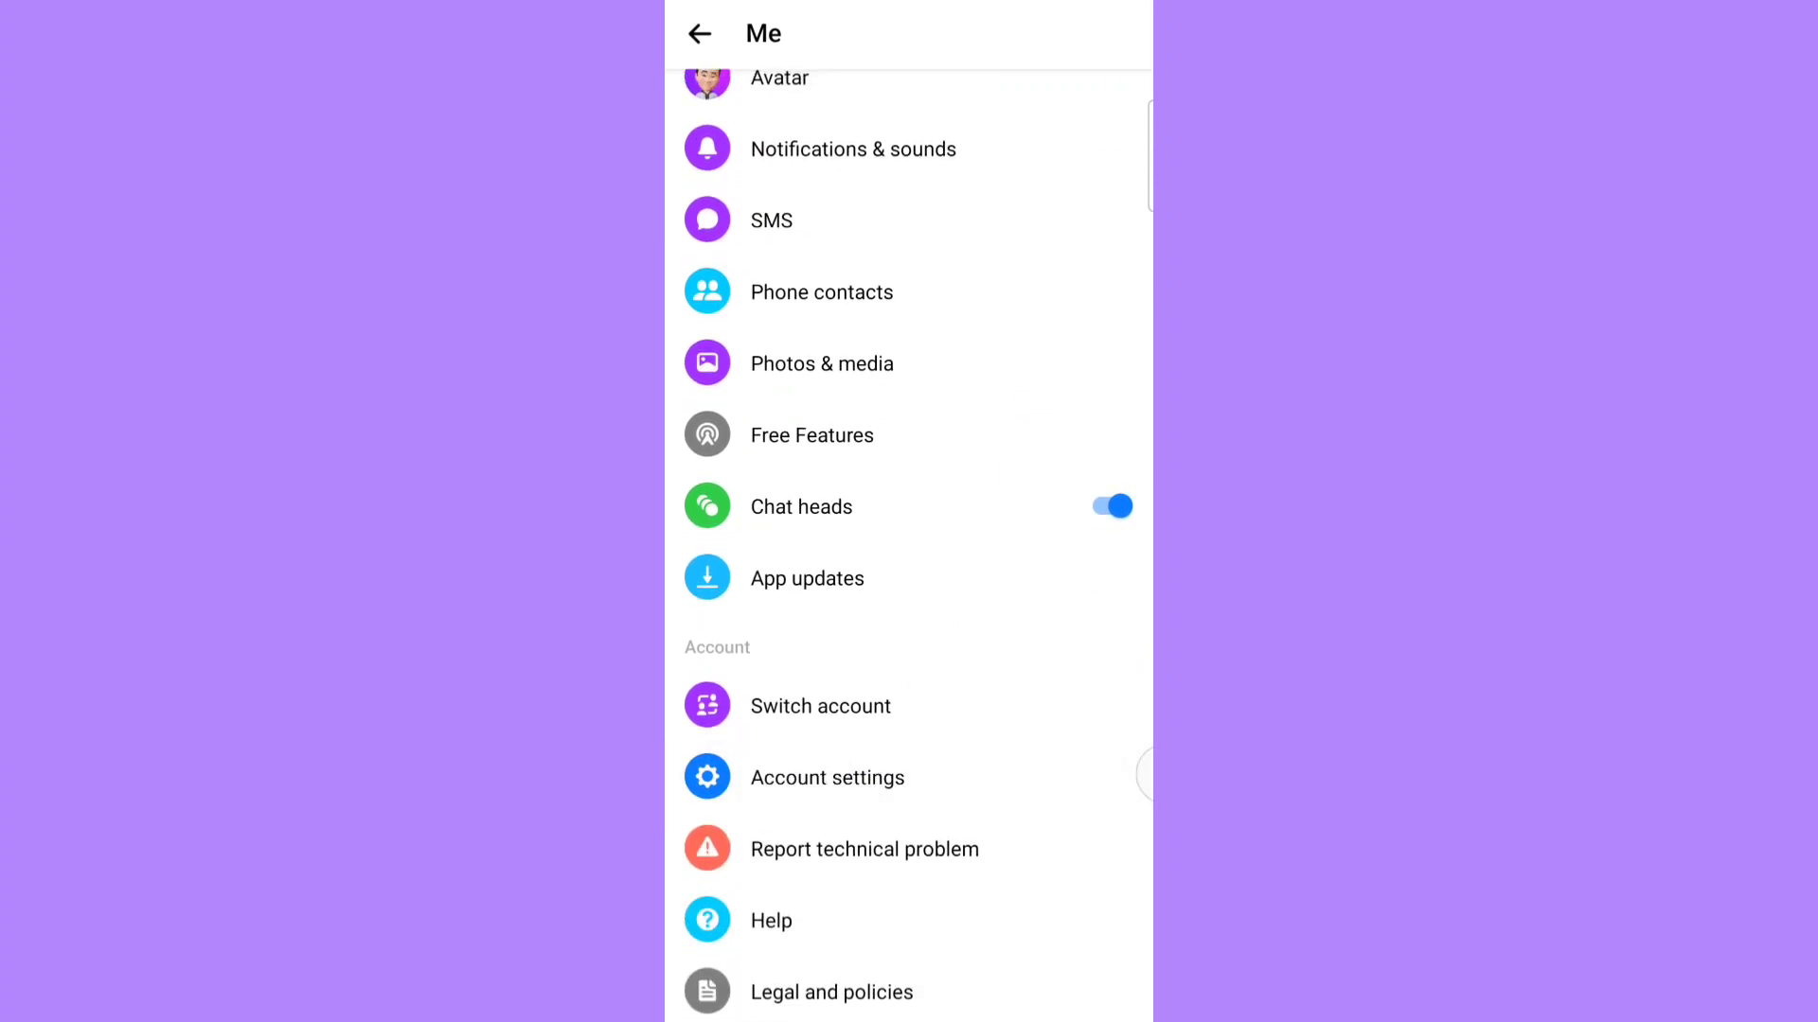
Step: Navigate Account settings > Personal information > Manage Account to reach deactivation options
{"action": "left_click", "coordinate": [828, 778]}
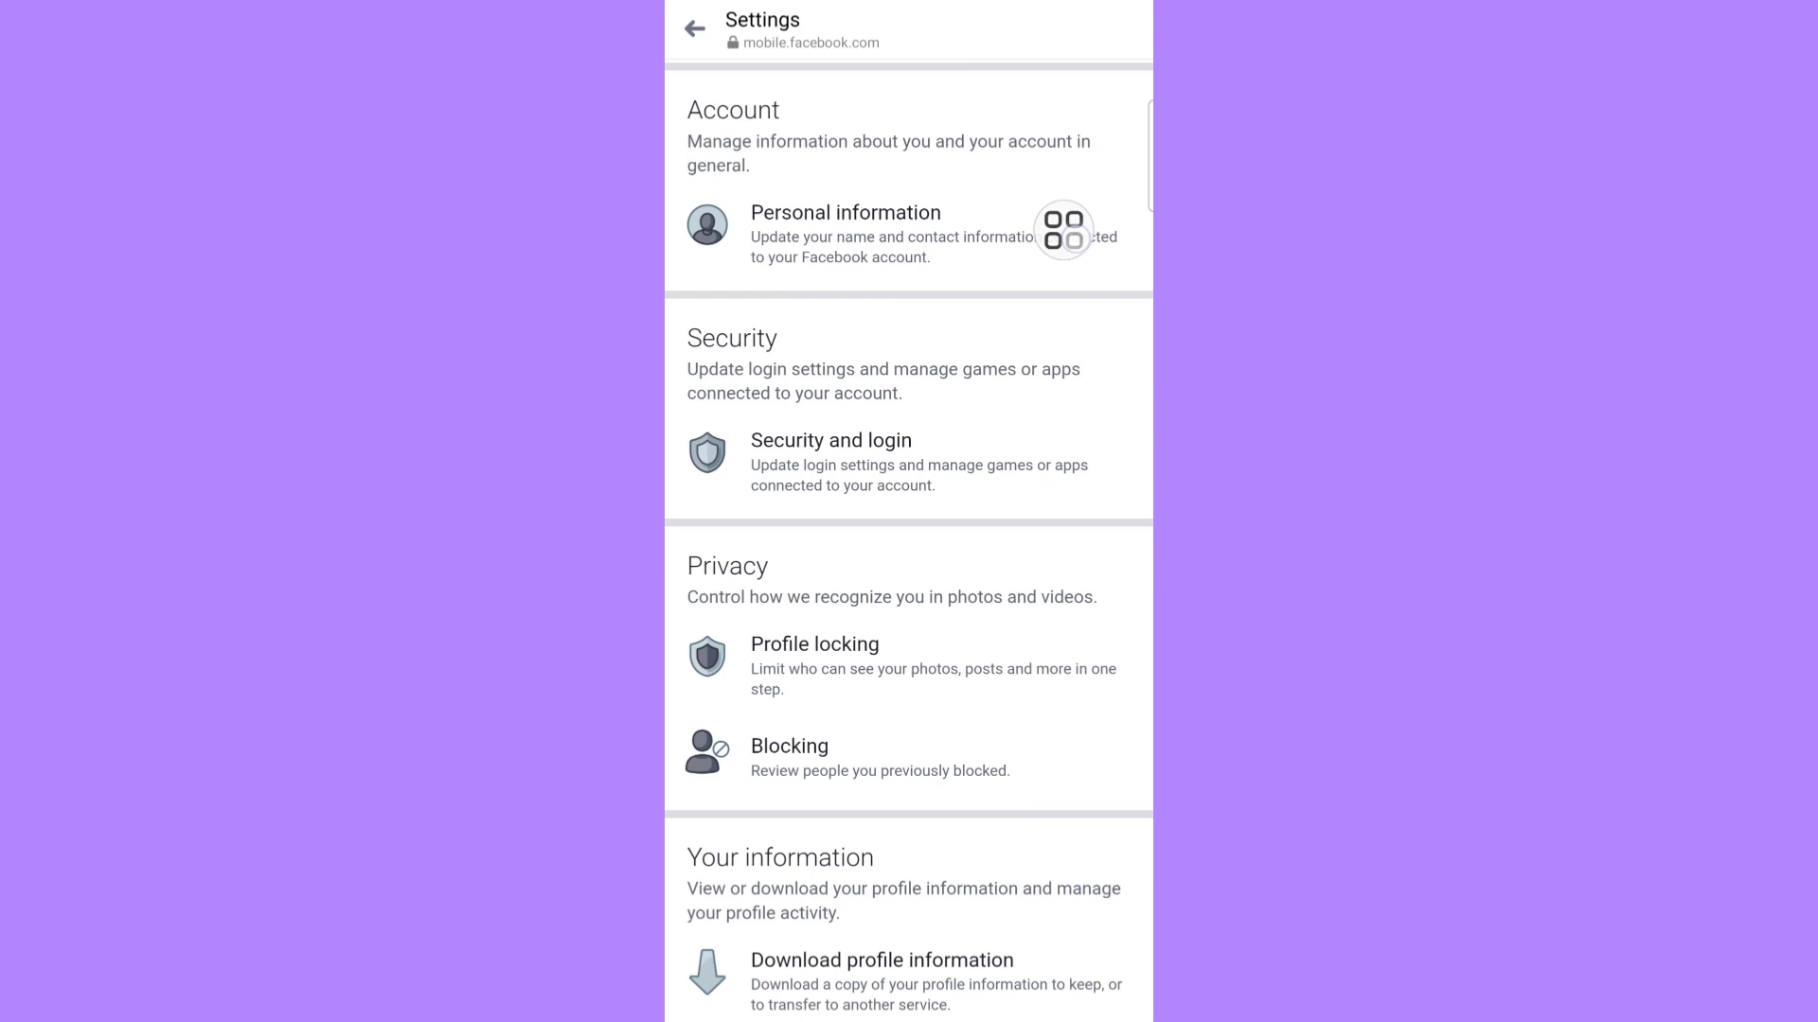
{"action": "left_click", "coordinate": [845, 213]}
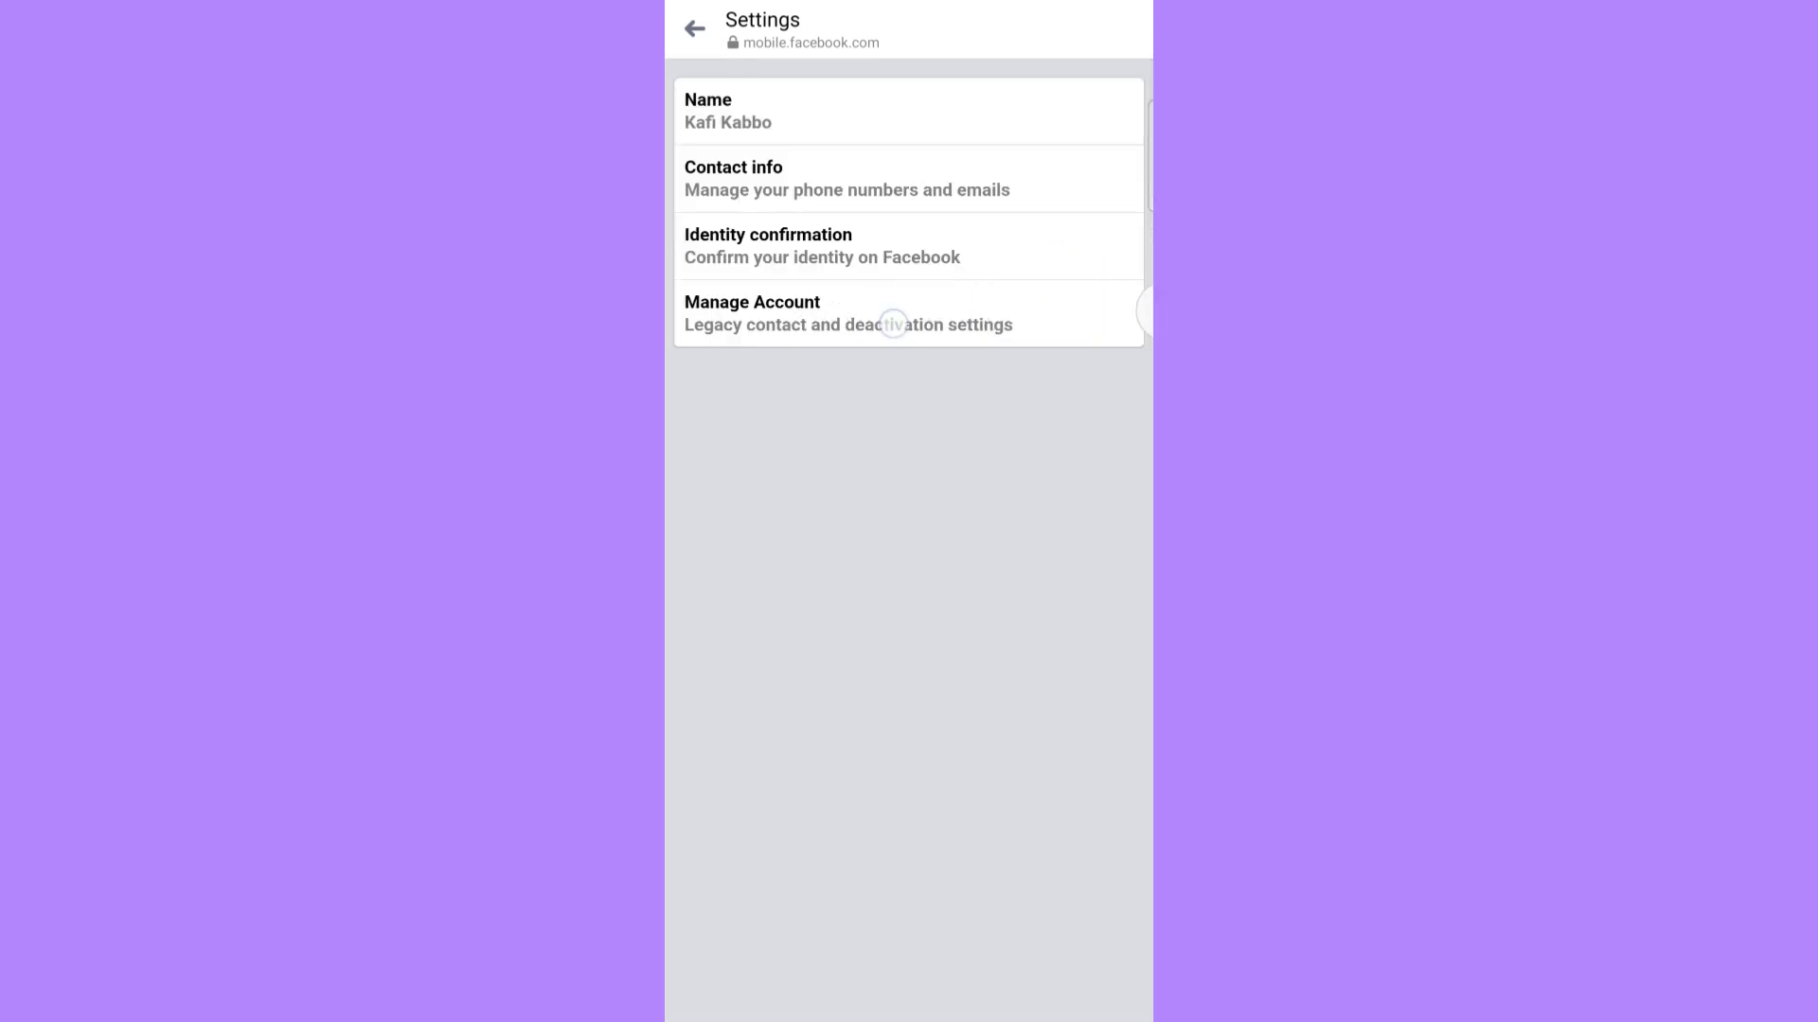
{"action": "left_click", "coordinate": [752, 312]}
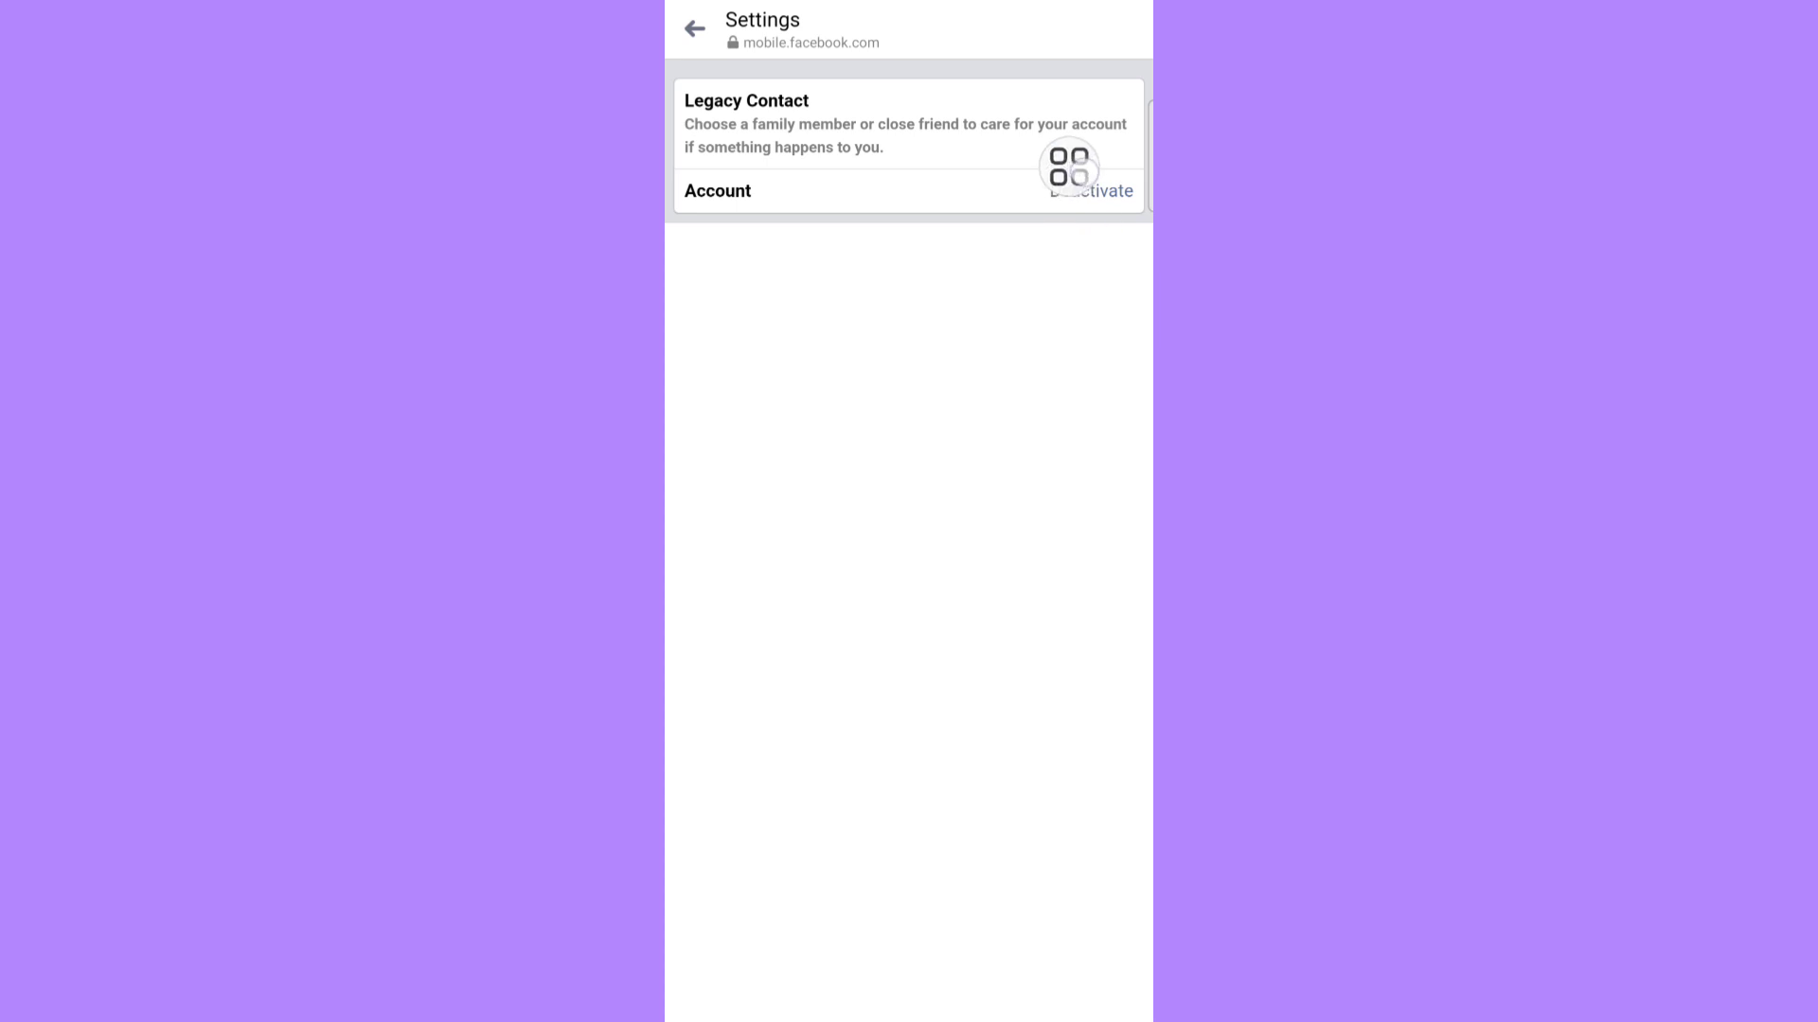
Step: Start deactivating the account and confirm the re-entered password to reach the reasons form
{"action": "left_click", "coordinate": [1090, 189]}
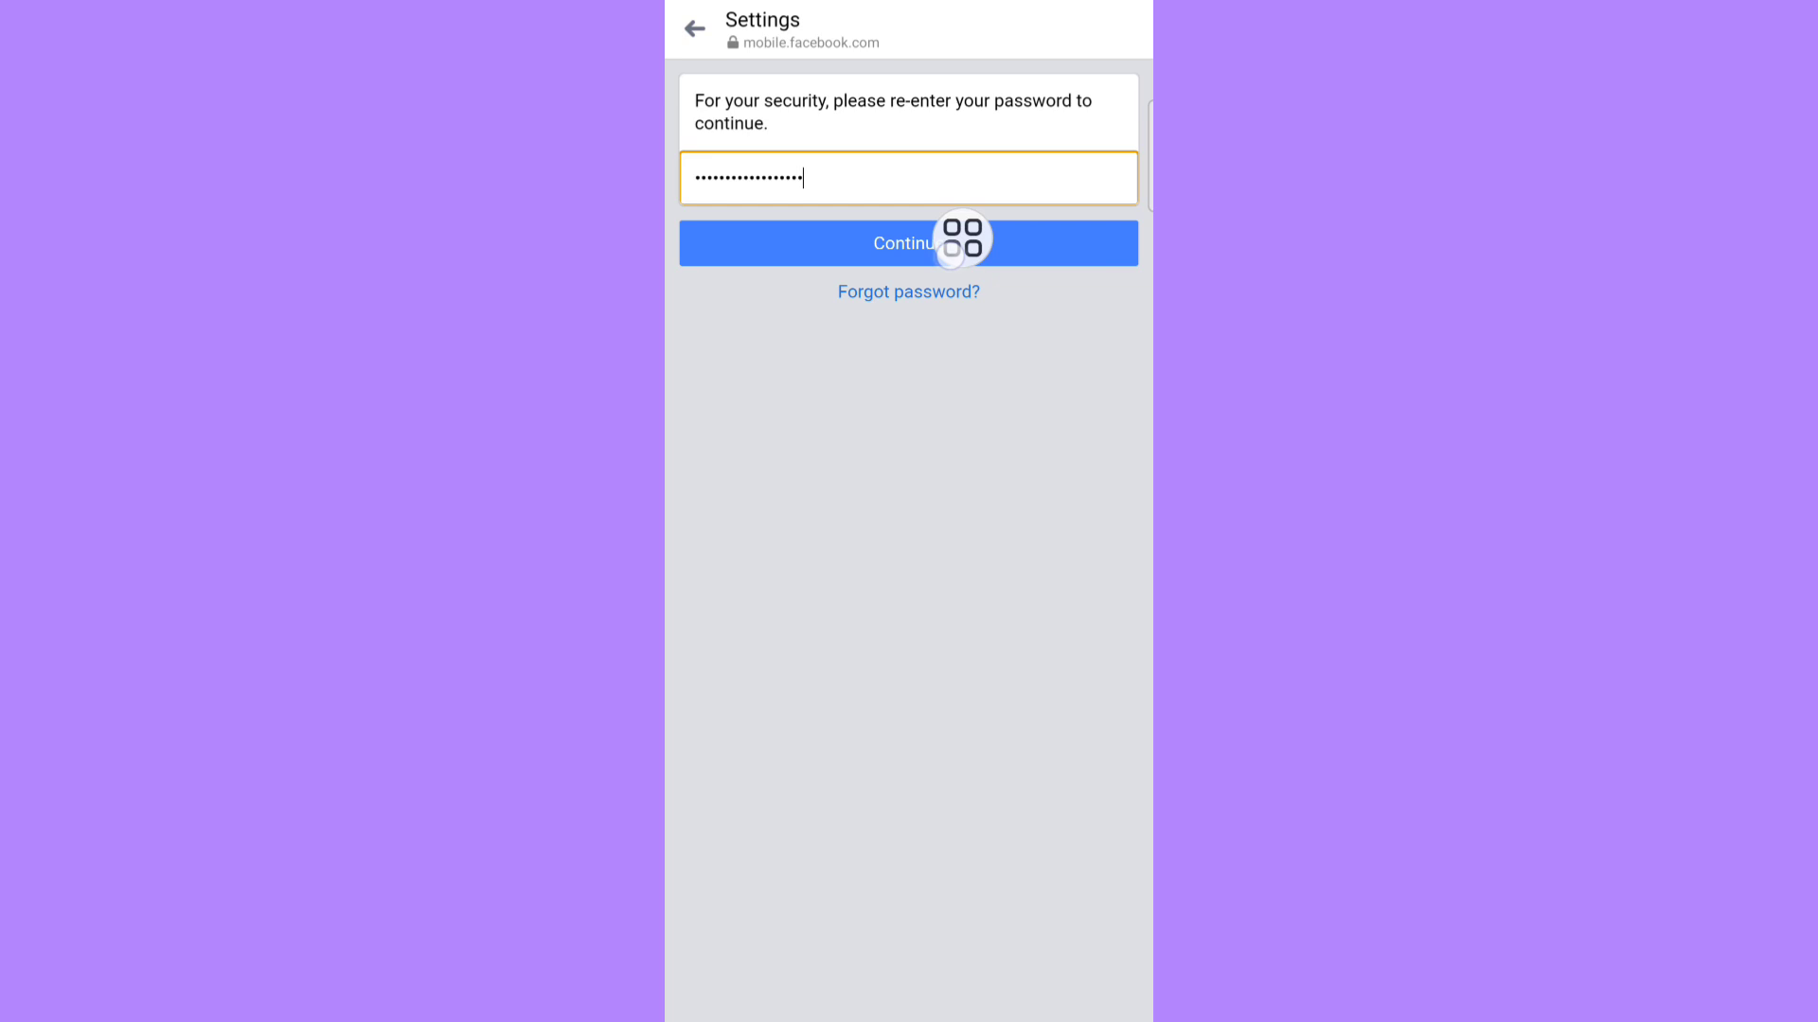
{"action": "left_click", "coordinate": [909, 243]}
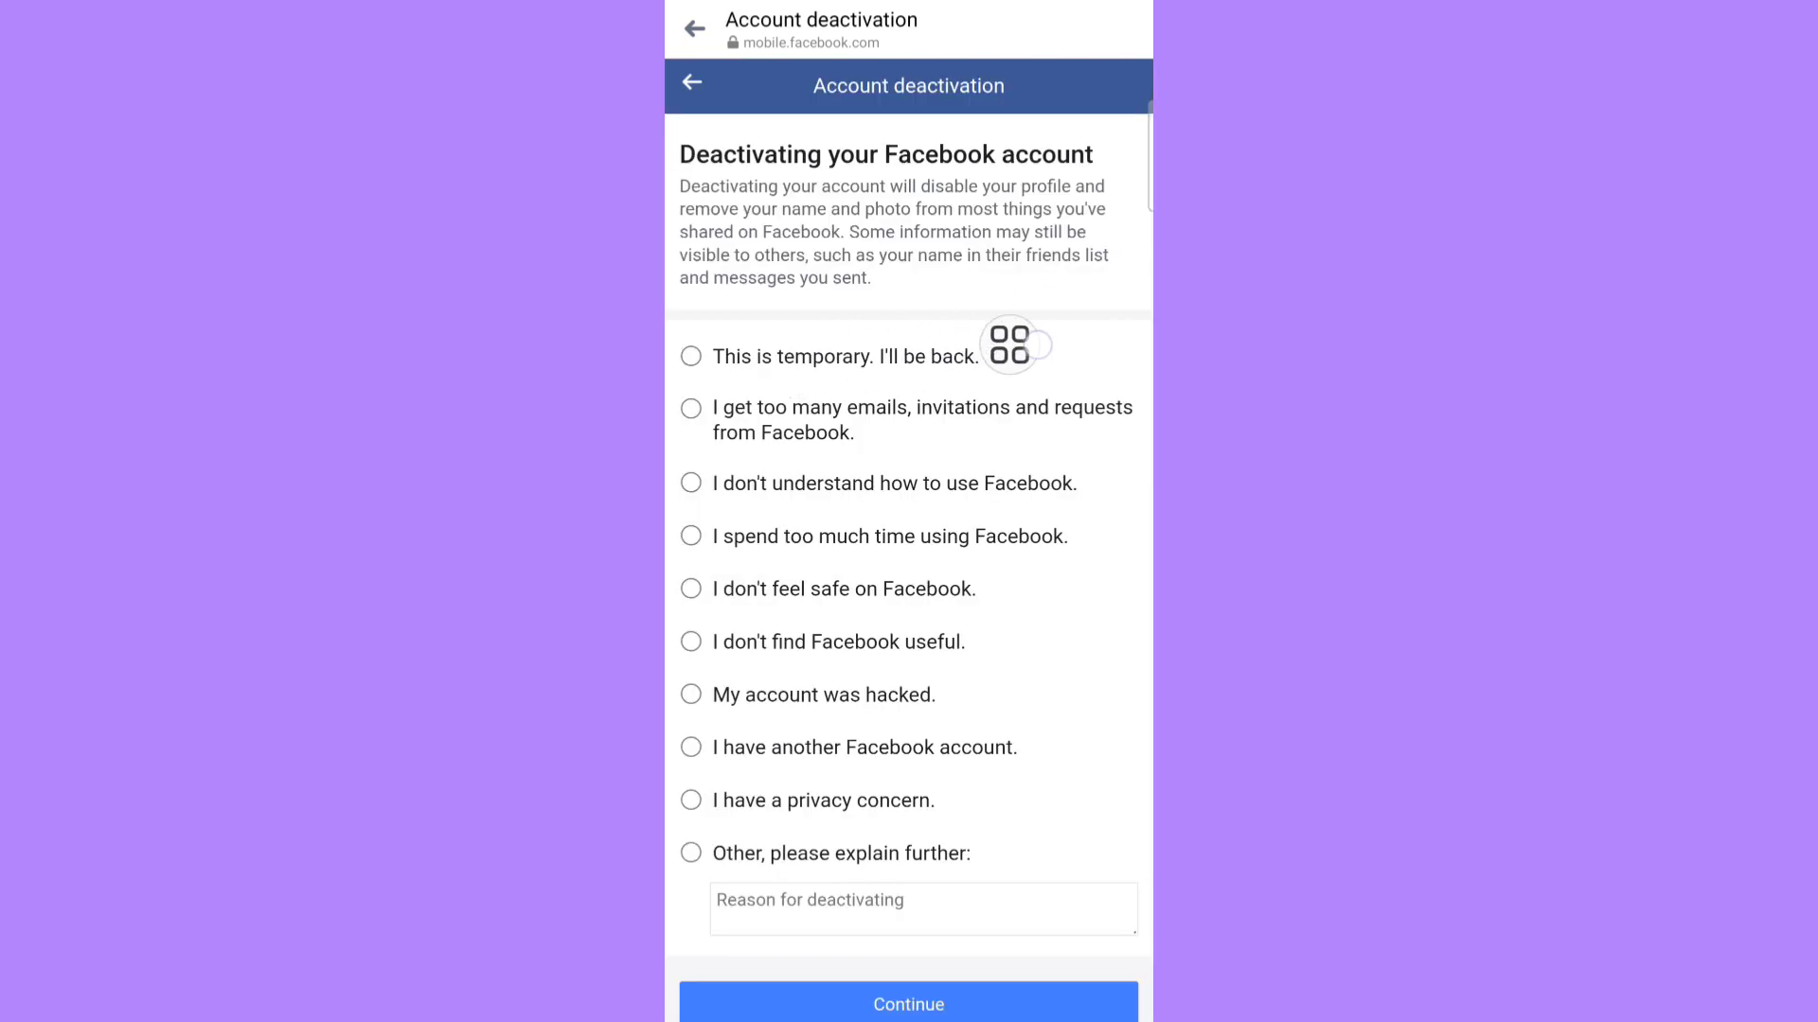
Step: Choose 'This is temporary. I'll be back.' with 'Don't reactivate automatically' and continue to the review page
{"action": "left_click", "coordinate": [689, 356]}
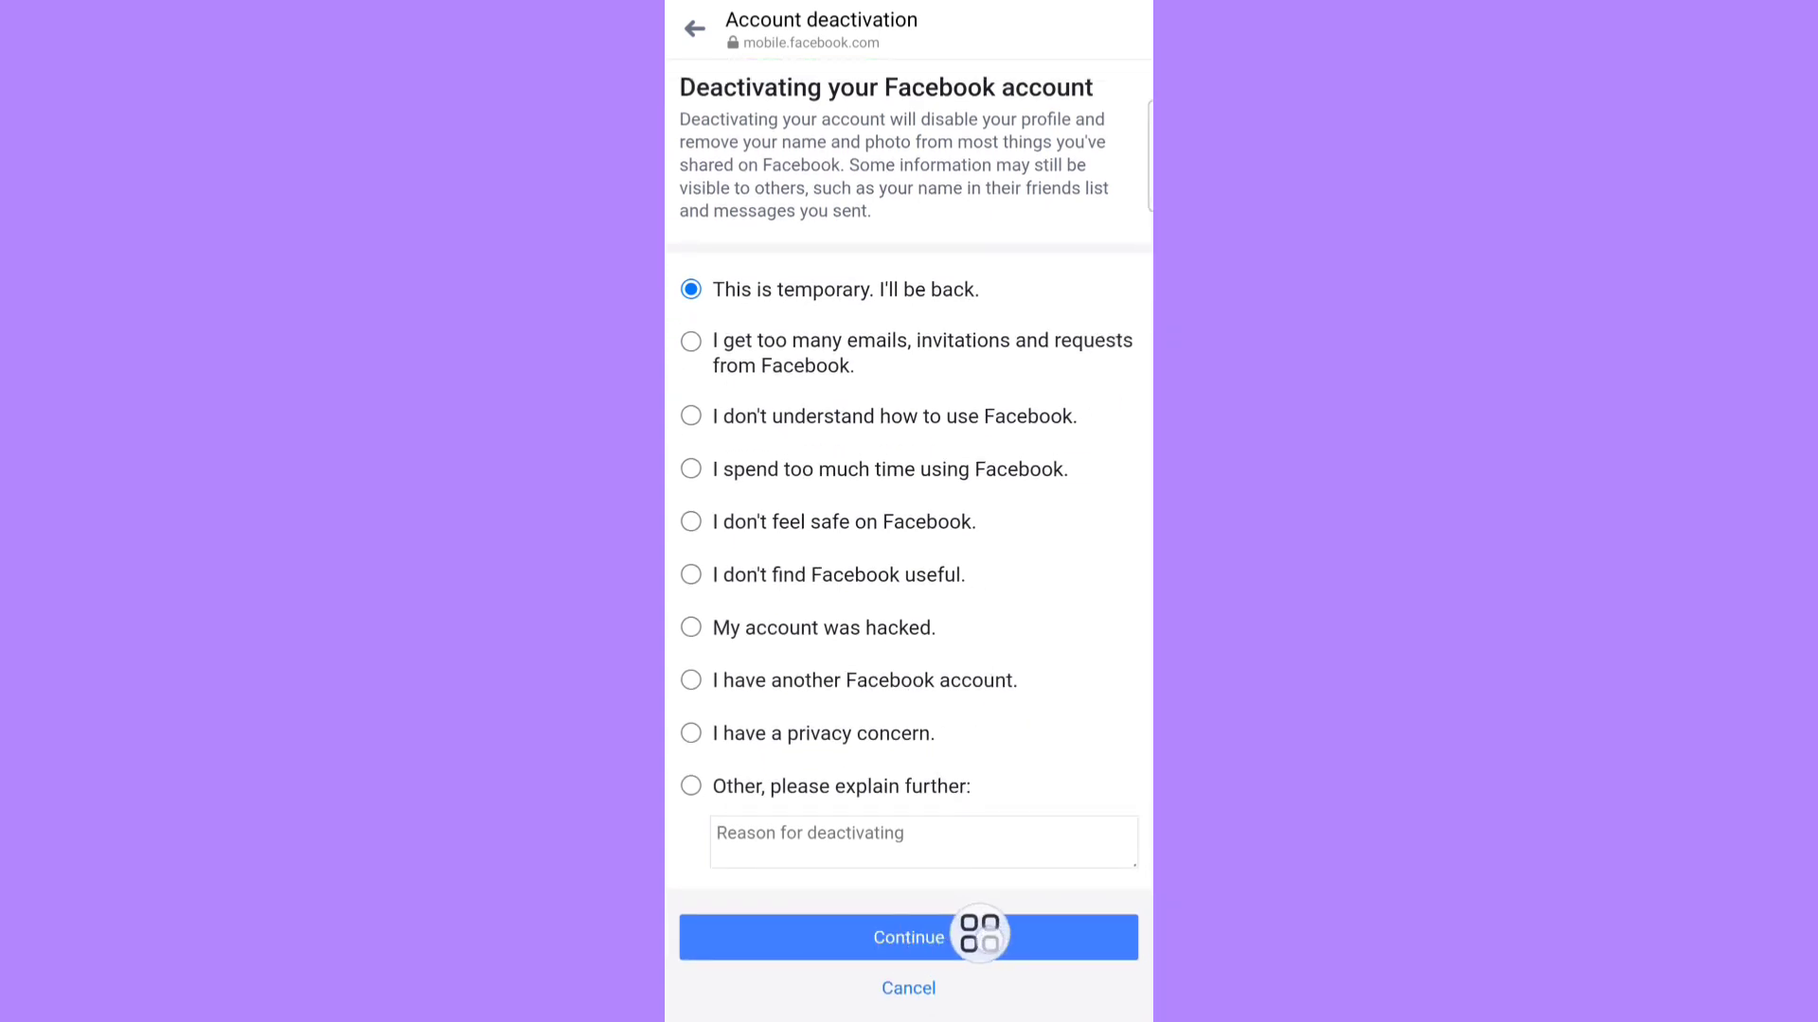
{"action": "left_click", "coordinate": [908, 937]}
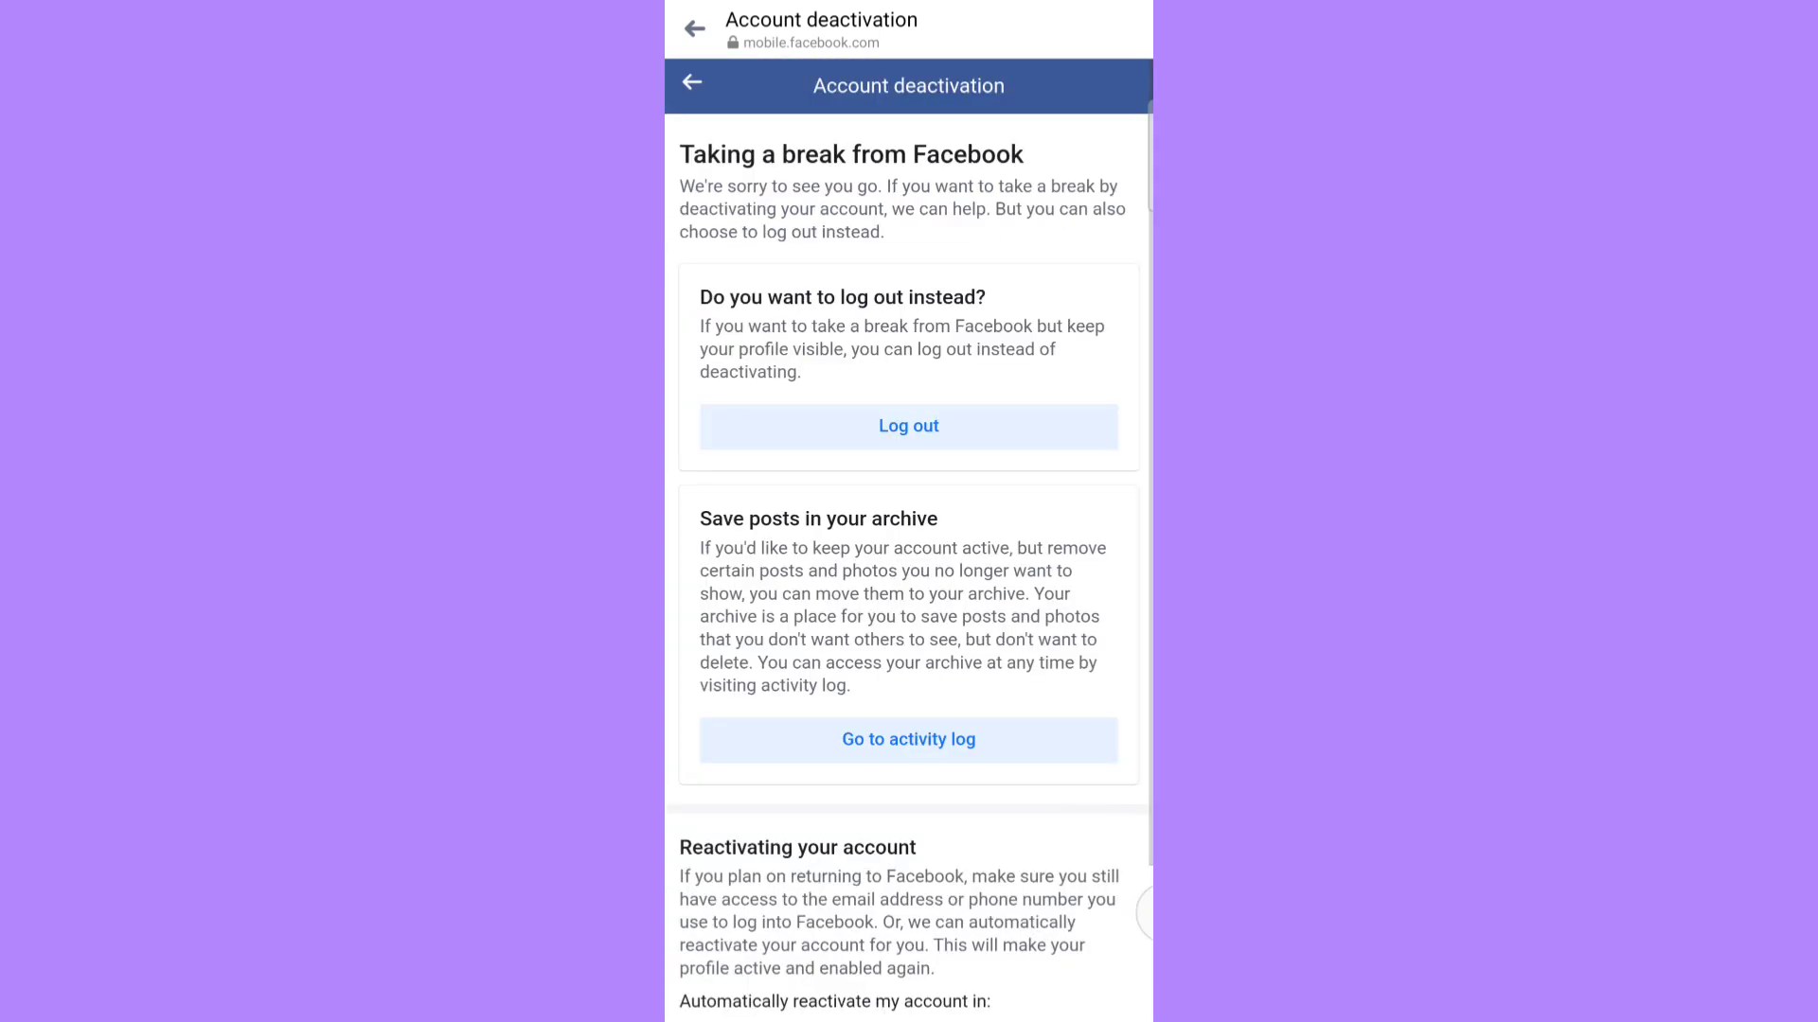
{"action": "scroll", "scroll_direction": "down", "scroll_amount": 3}
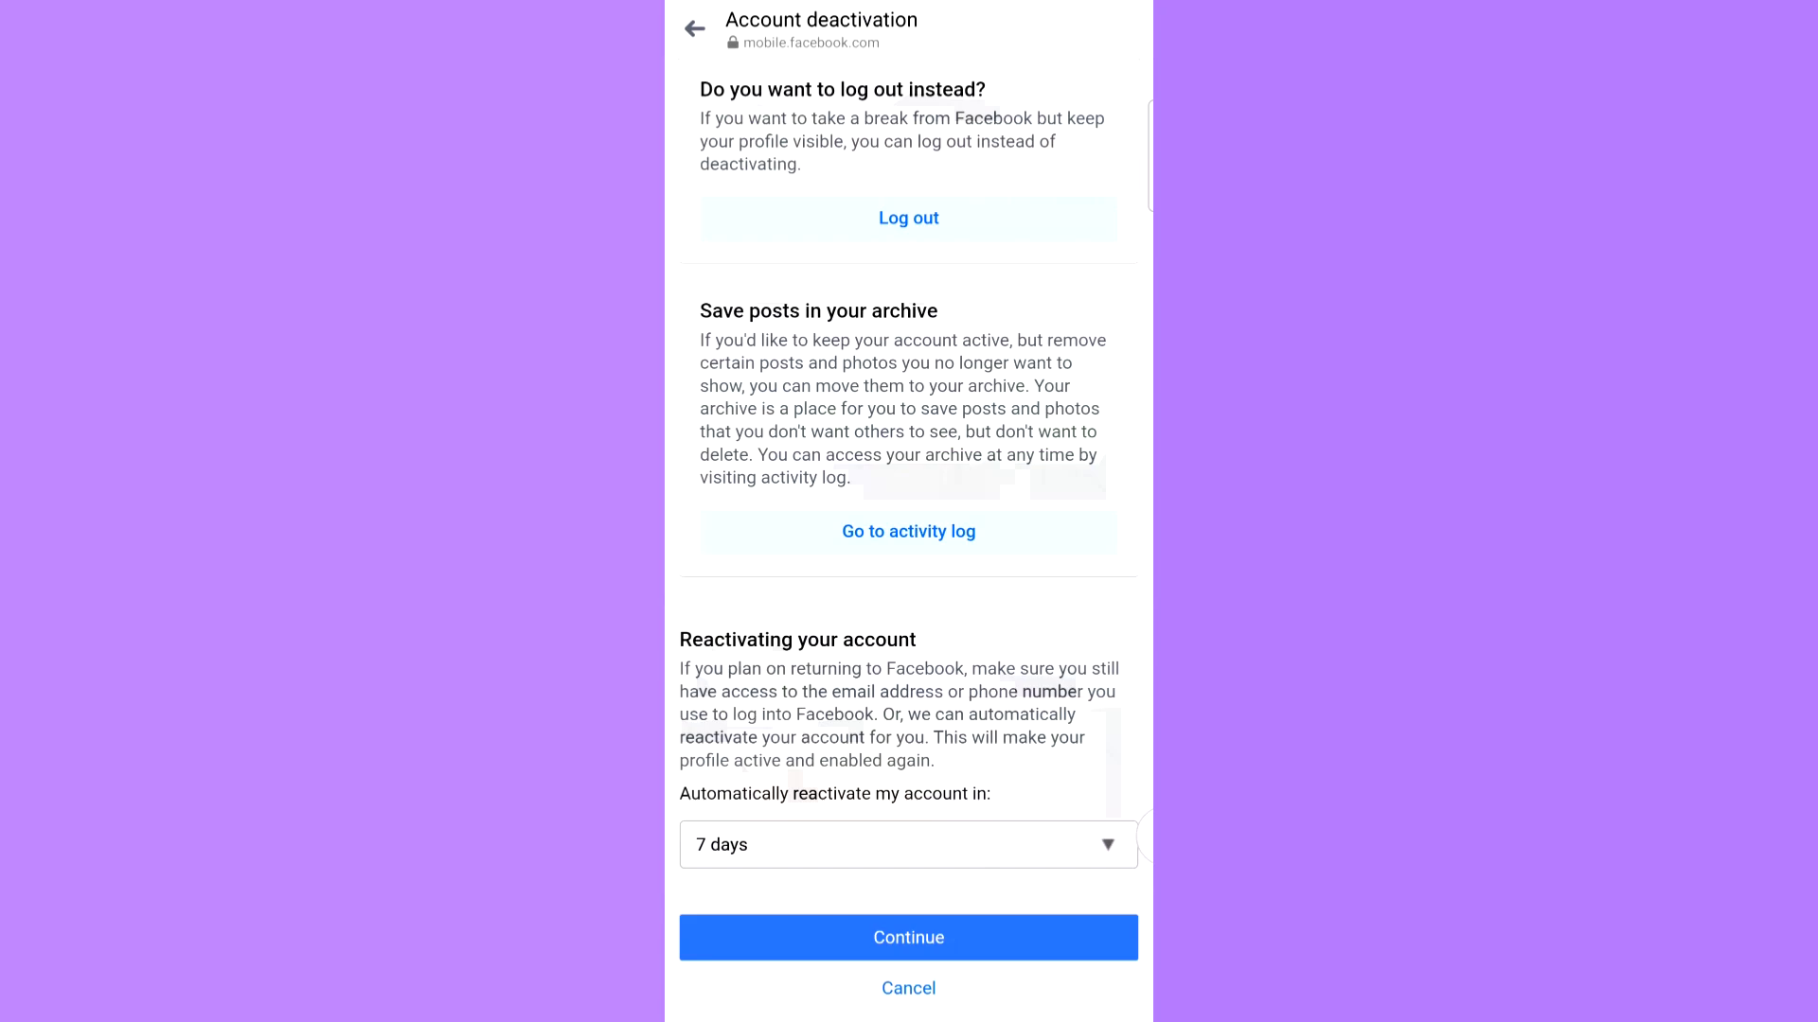
{"action": "left_click", "coordinate": [909, 845]}
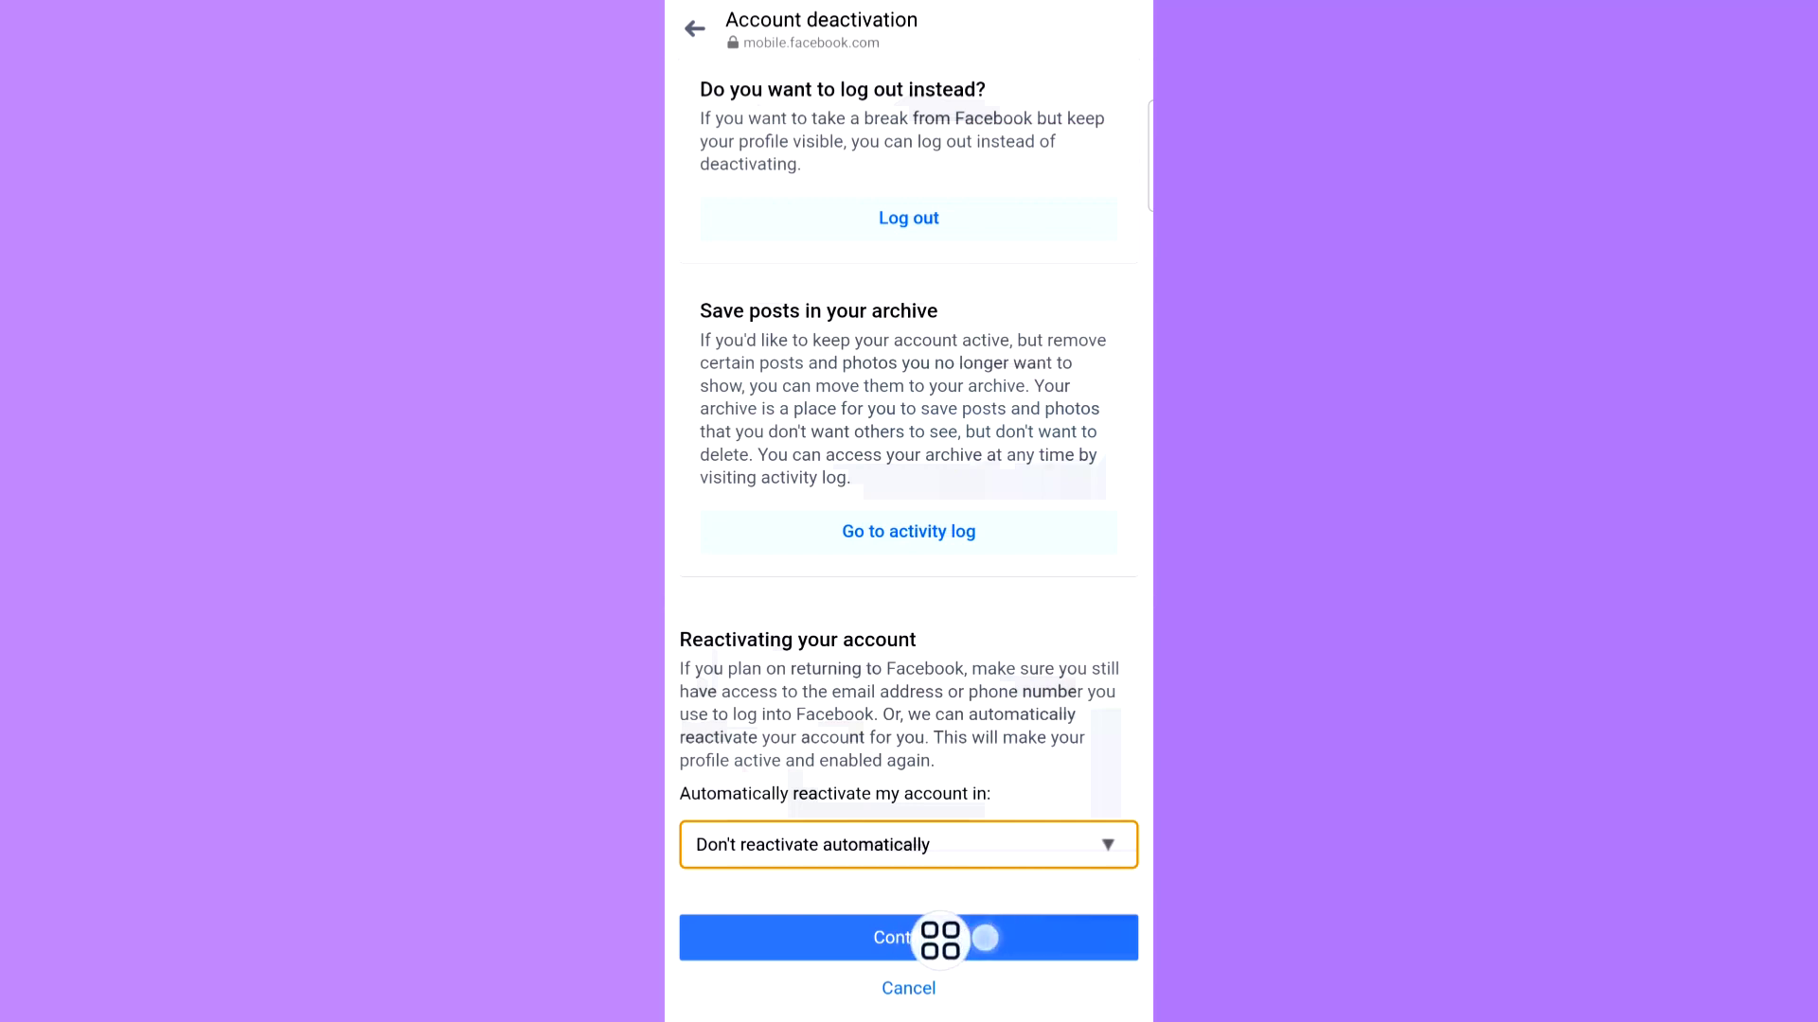
{"action": "left_click", "coordinate": [907, 937]}
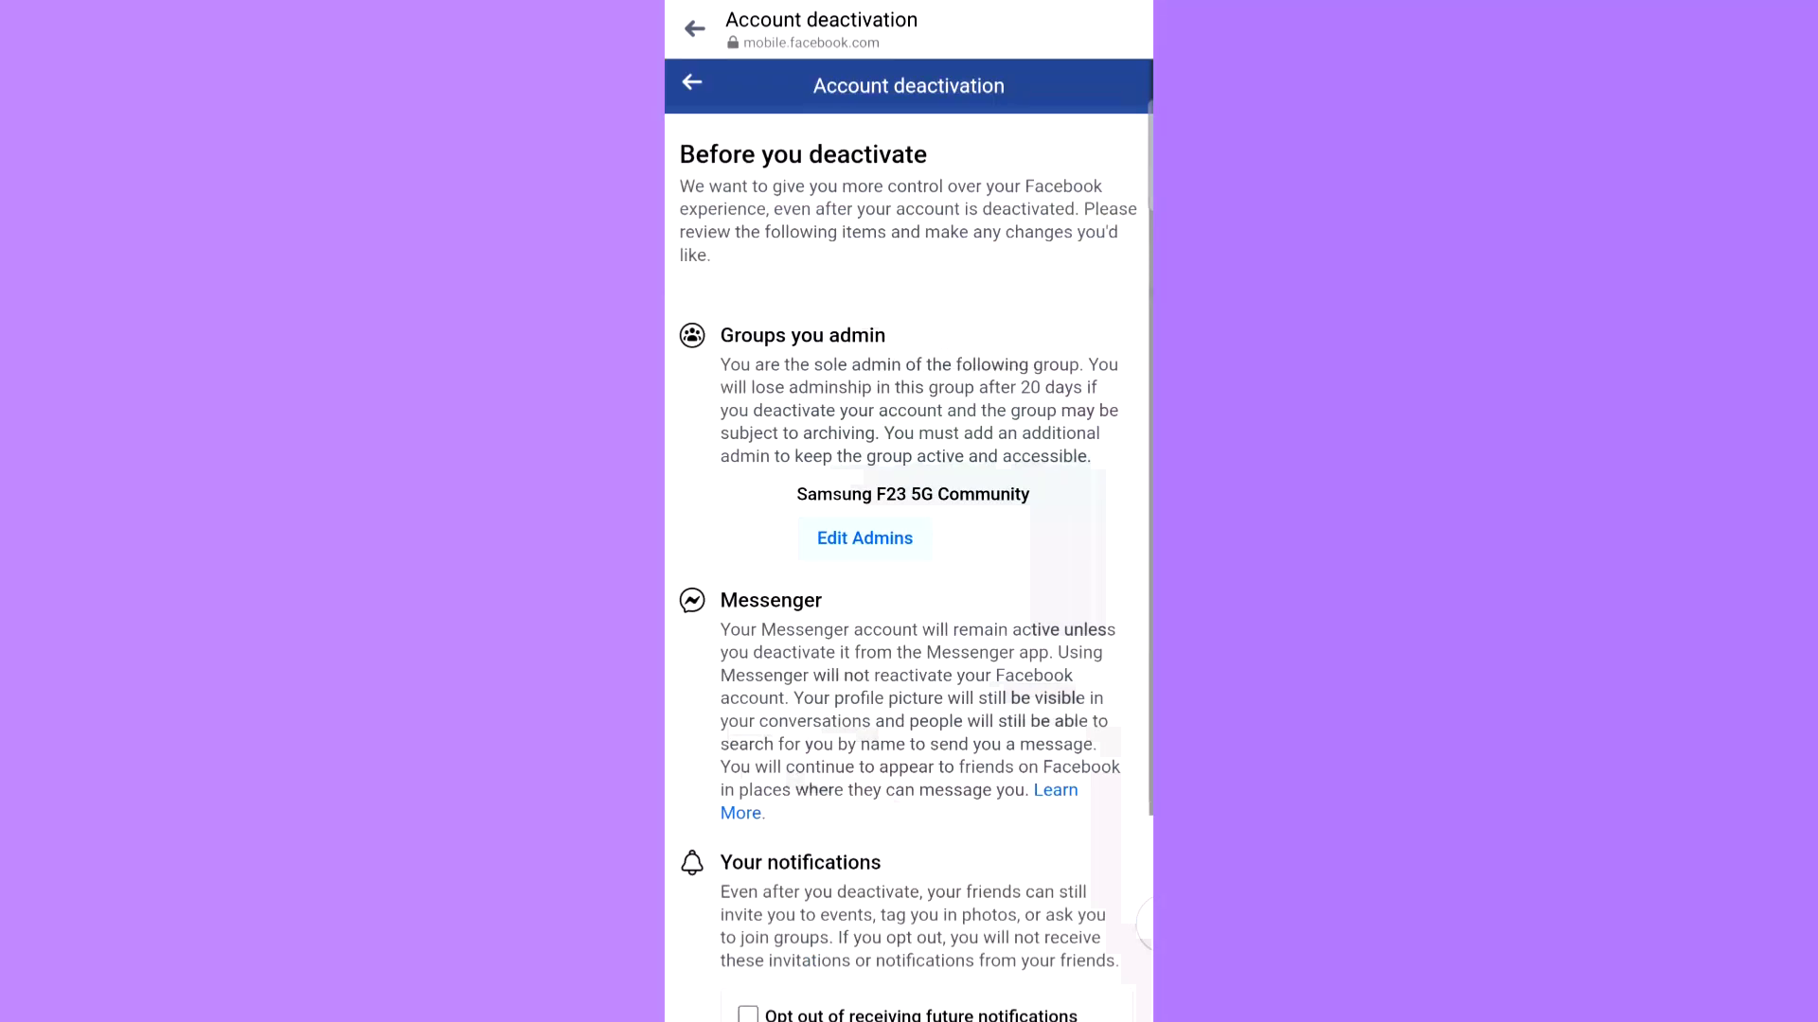
Step: Confirm 'Deactivate my account', landing on the login page showing 'Account deactivation successful'
{"action": "scroll", "scroll_direction": "down", "scroll_amount": 3}
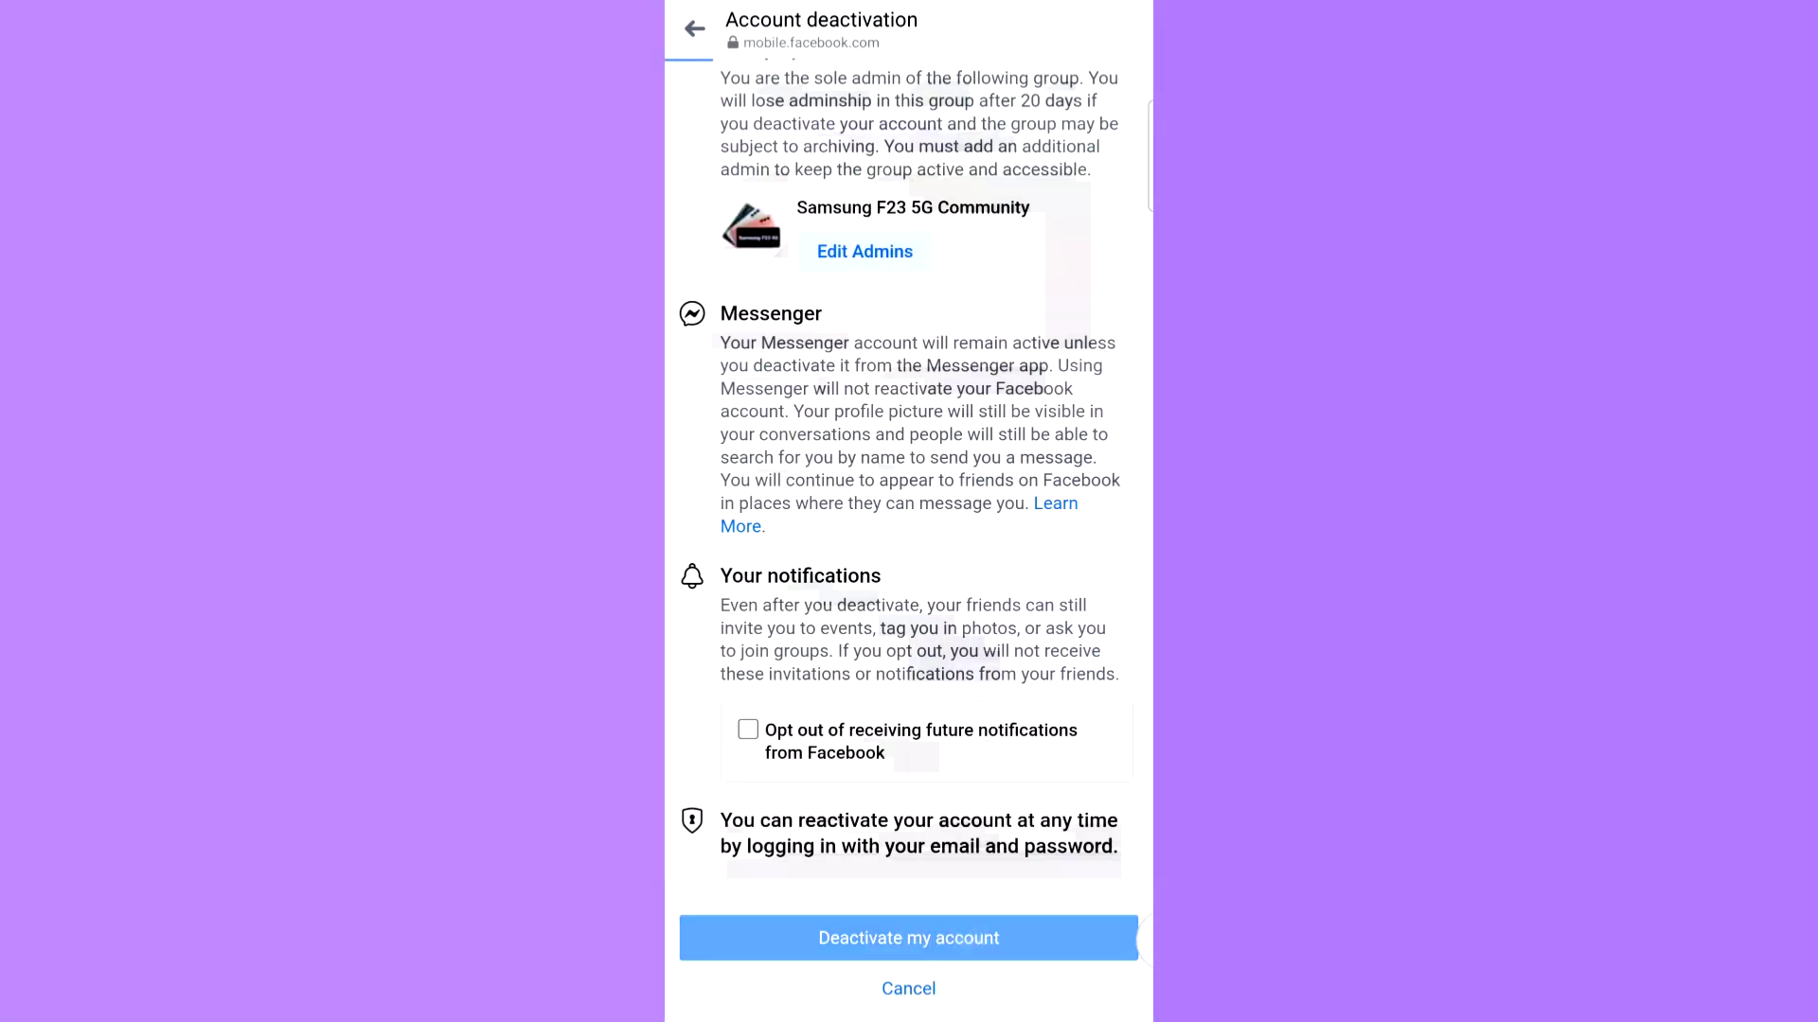
{"action": "left_click", "coordinate": [907, 938]}
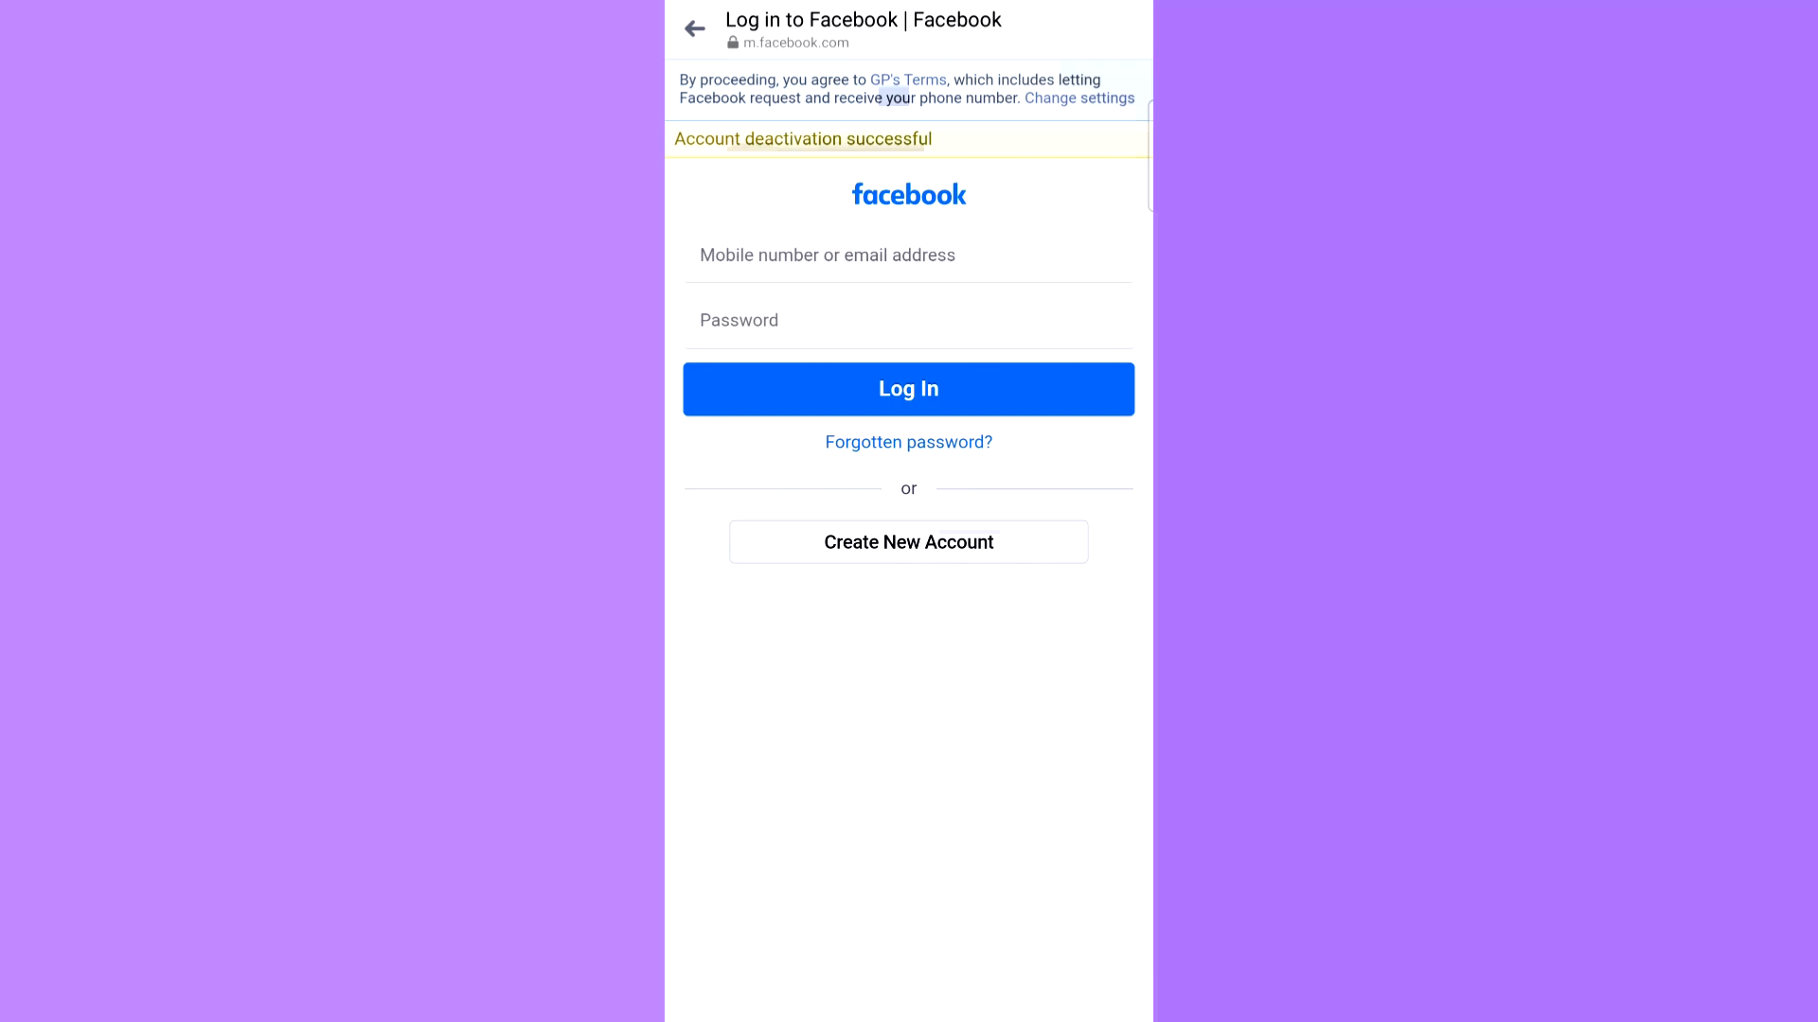